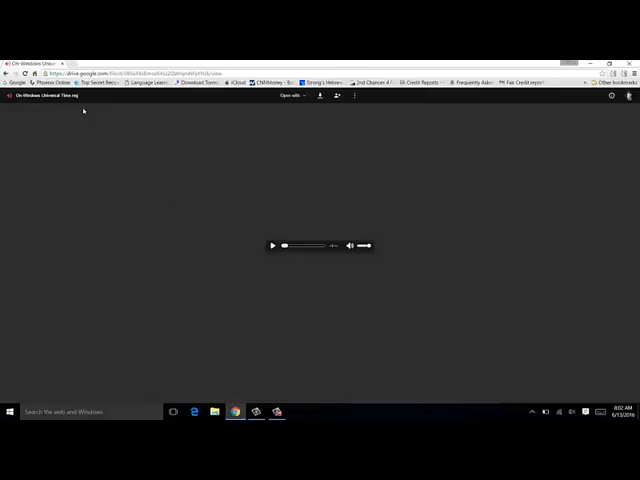
Step: Launch the downloaded universal time .reg file from Chrome's download bar
left_click(320, 96)
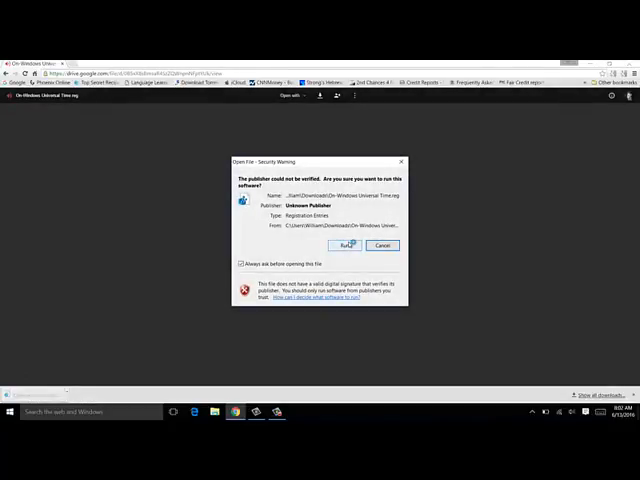
Step: Confirm the security and Registry Editor warnings so the file's entries merge into the registry
left_click(344, 244)
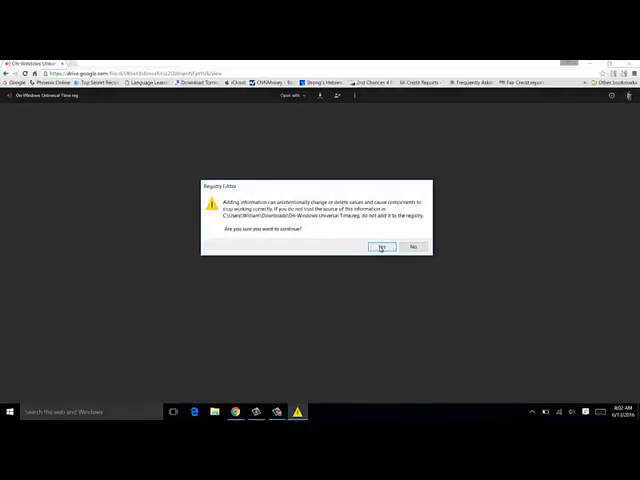
left_click(382, 246)
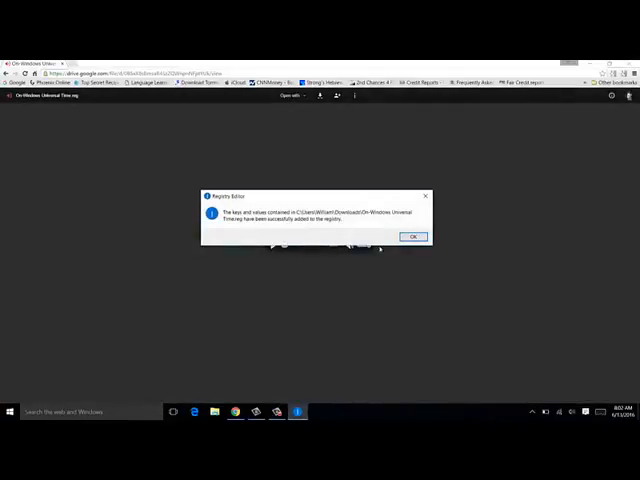
left_click(412, 236)
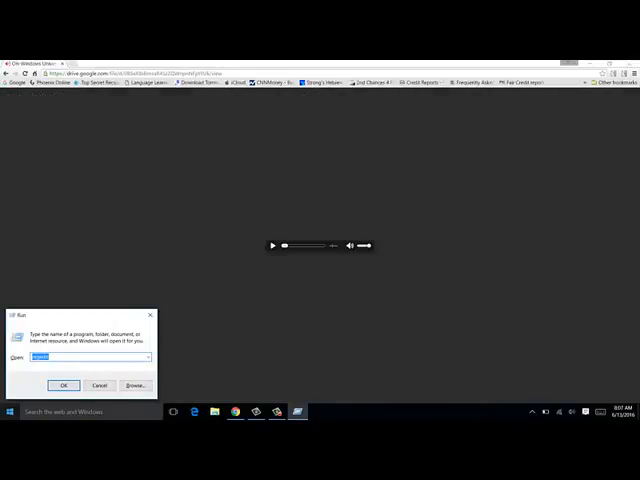
Step: Run regedit and expand HKEY_LOCAL_MACHINE > SYSTEM > CurrentControlSet > Control down to TimeZoneInformation
left_click(64, 386)
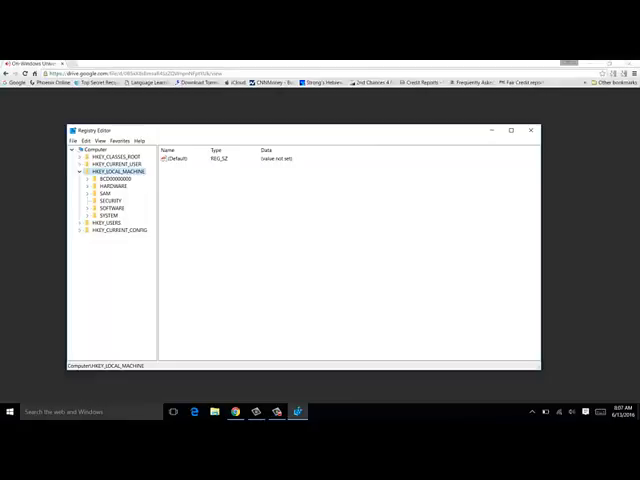
left_click(84, 214)
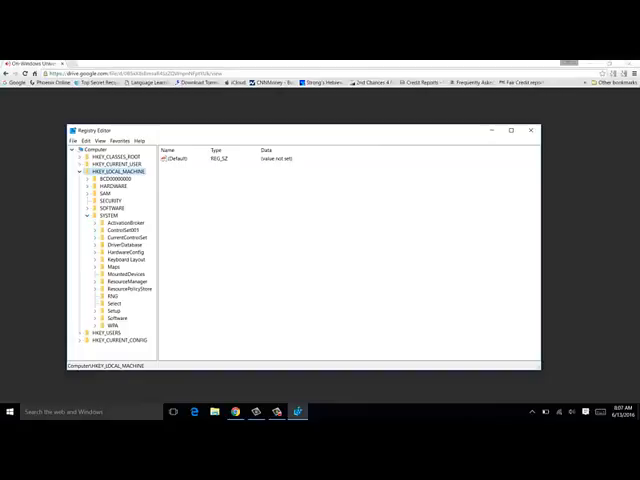
left_click(90, 238)
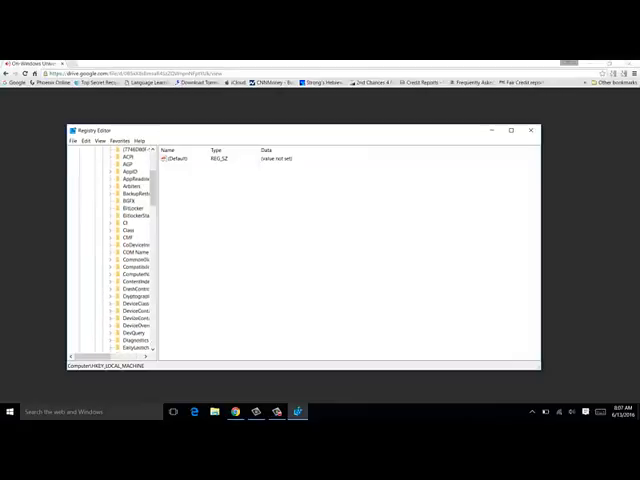
scroll("down", 3)
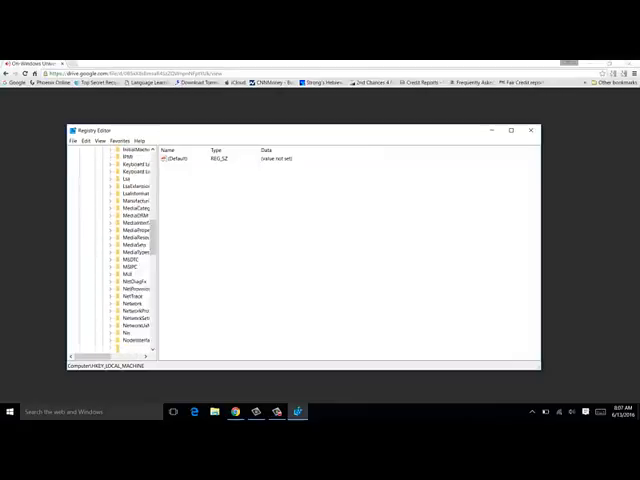
scroll("down", 3)
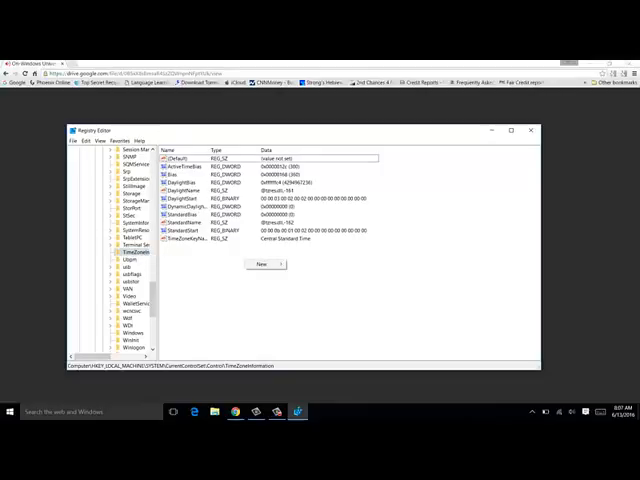
Step: Add a new DWORD (32-bit) value named RealTimeIsUniversal and bring up its data for modification
left_click(260, 264)
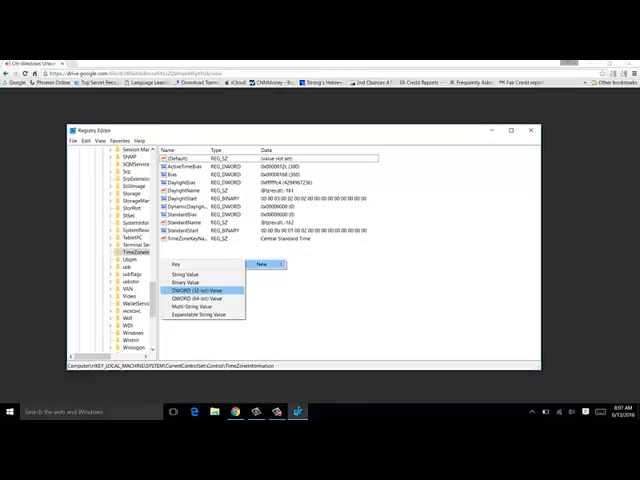
left_click(196, 290)
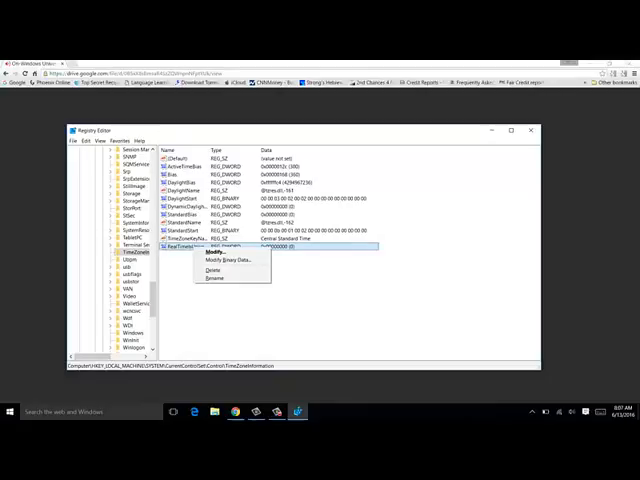
left_click(216, 252)
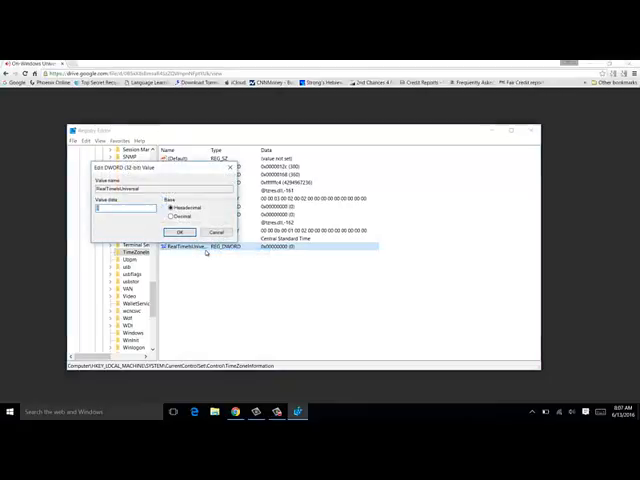